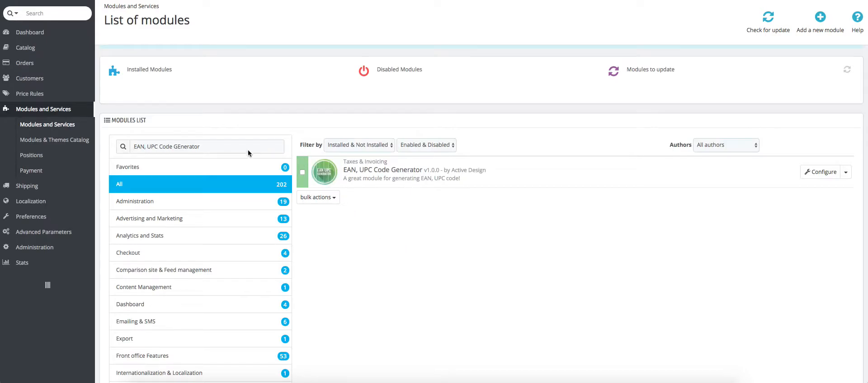
mouse_move(830, 179)
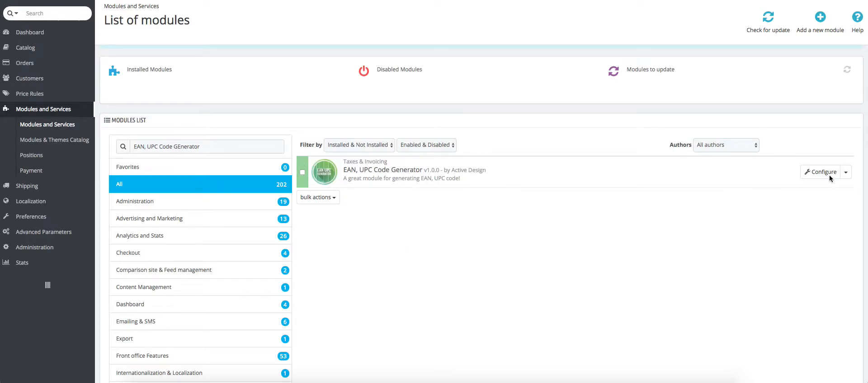
Open the EAN, UPC Code Generator module's configuration page from the search results.
left_click(820, 172)
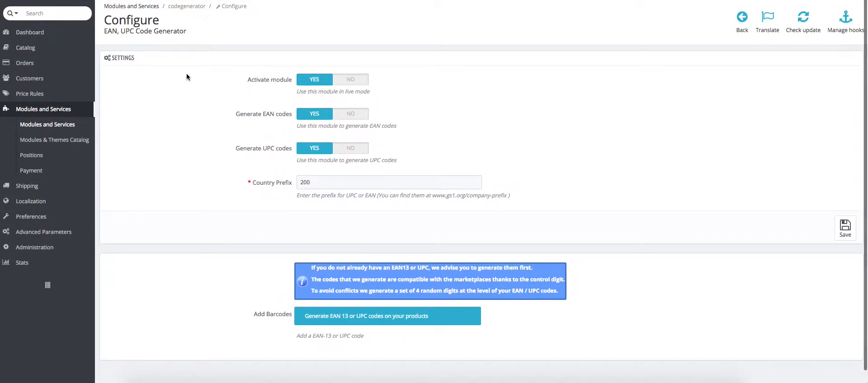
mouse_move(431, 325)
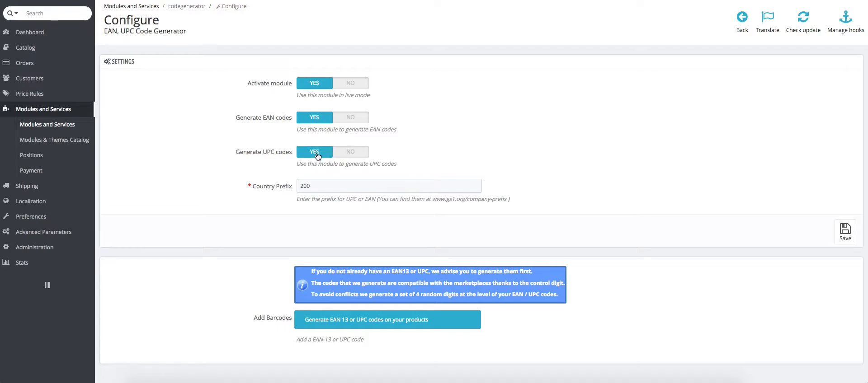
mouse_move(337, 128)
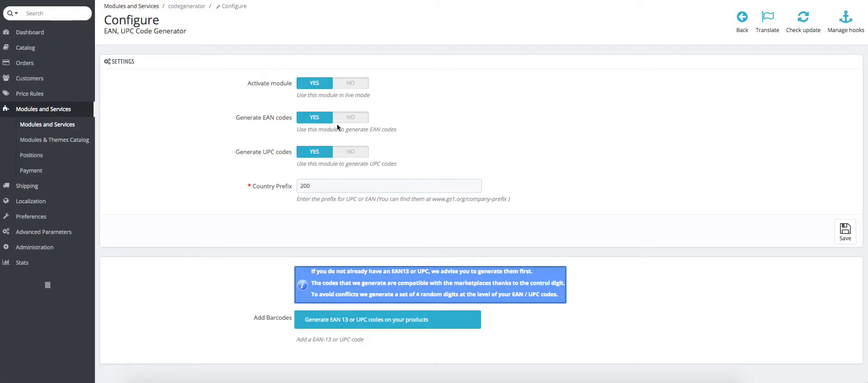
mouse_move(326, 126)
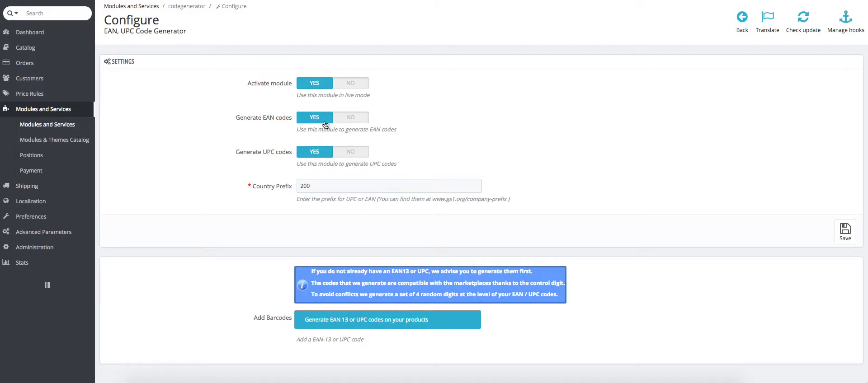
left_click(350, 152)
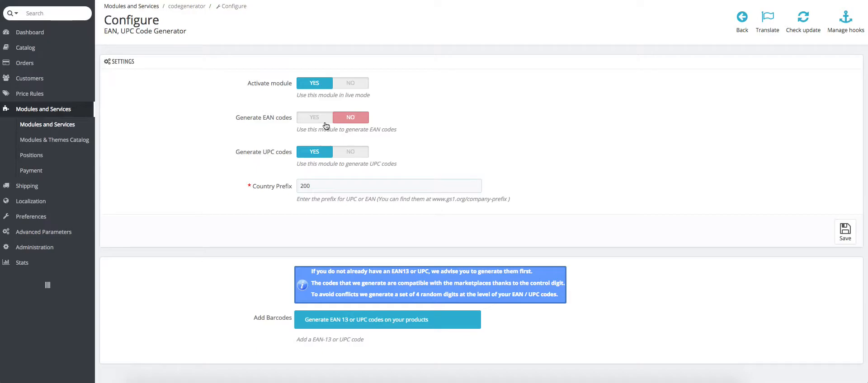
left_click(313, 117)
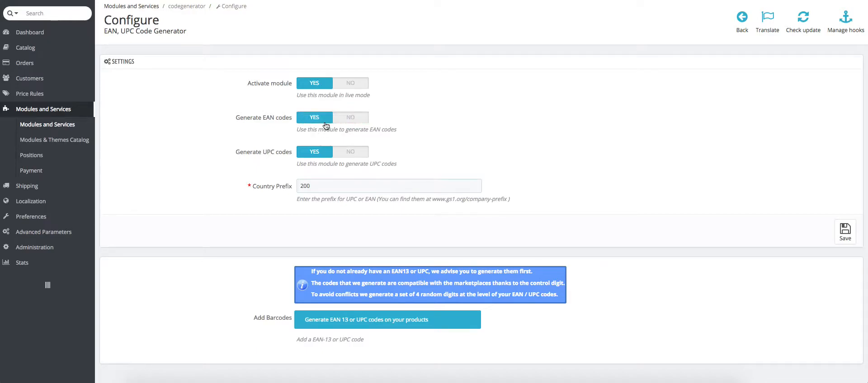
mouse_move(361, 175)
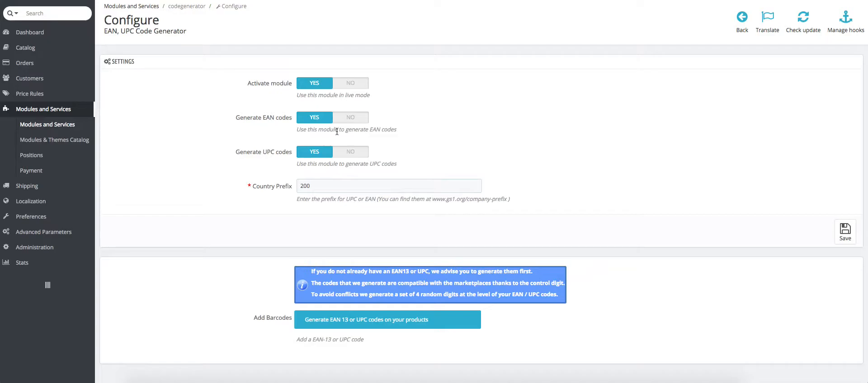
mouse_move(352, 146)
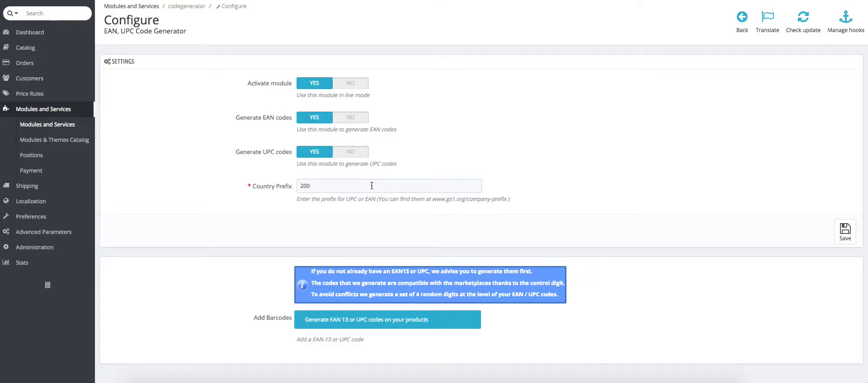
Save the code generator settings with country prefix 200 and EAN/UPC generation enabled.
left_click(387, 186)
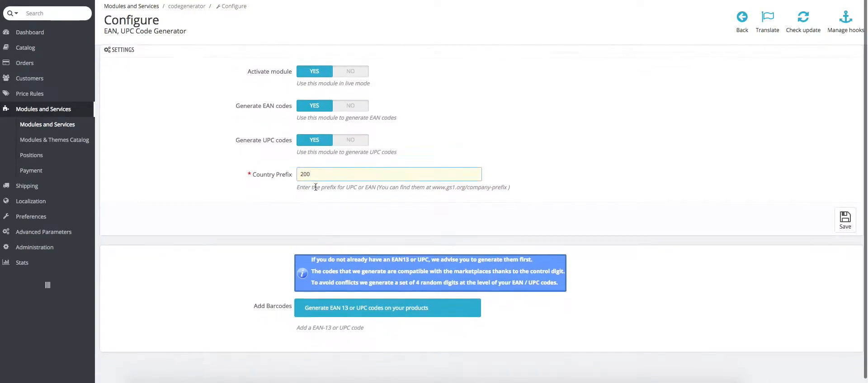
scroll("down", 3)
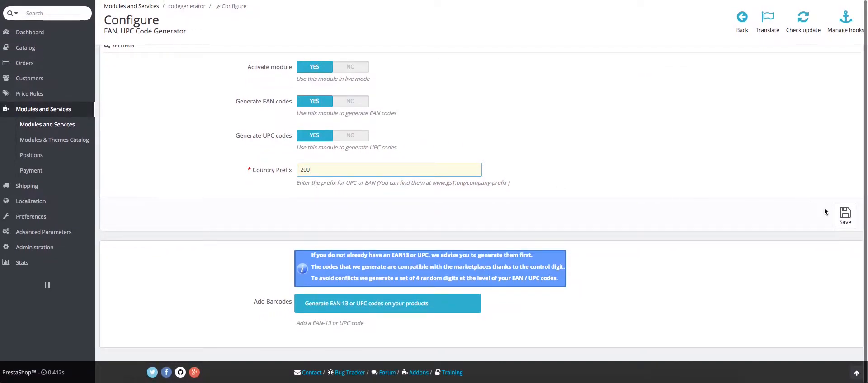
left_click(845, 214)
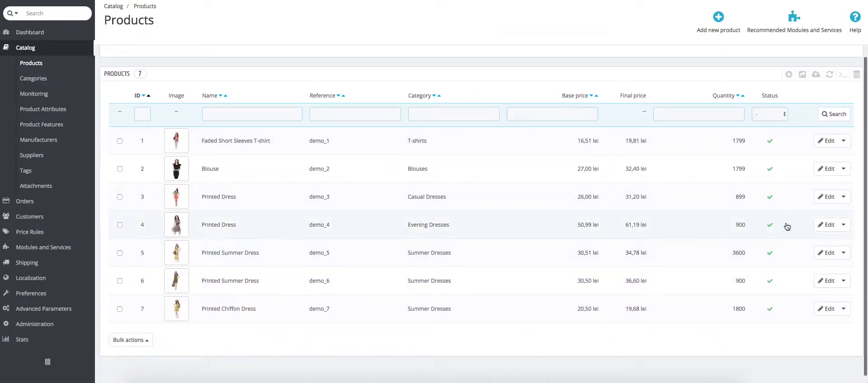
left_click(829, 225)
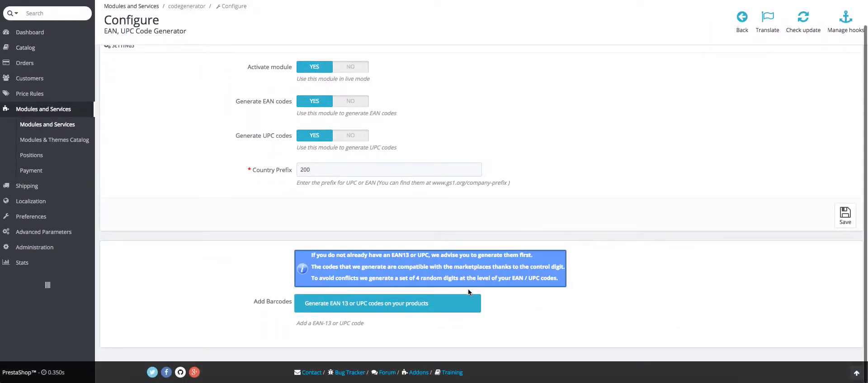
mouse_move(464, 290)
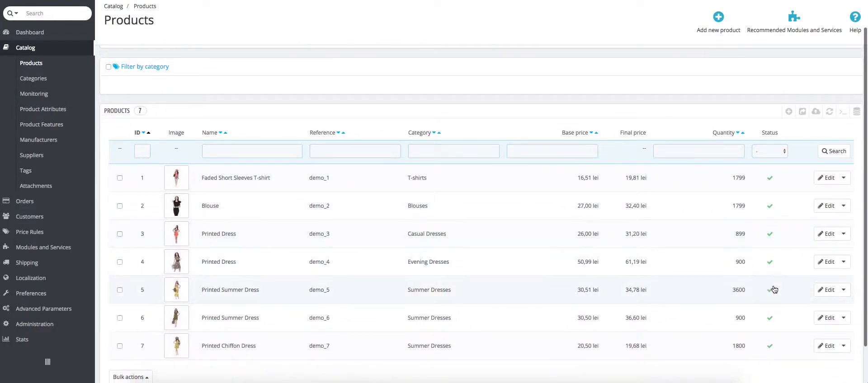
Edit Printed Summer Dress and view its six combinations' generated EAN-13 and UPC codes.
left_click(828, 317)
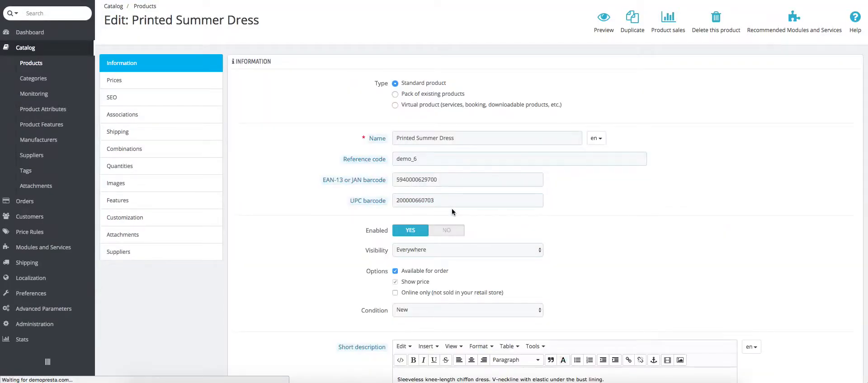
mouse_move(323, 159)
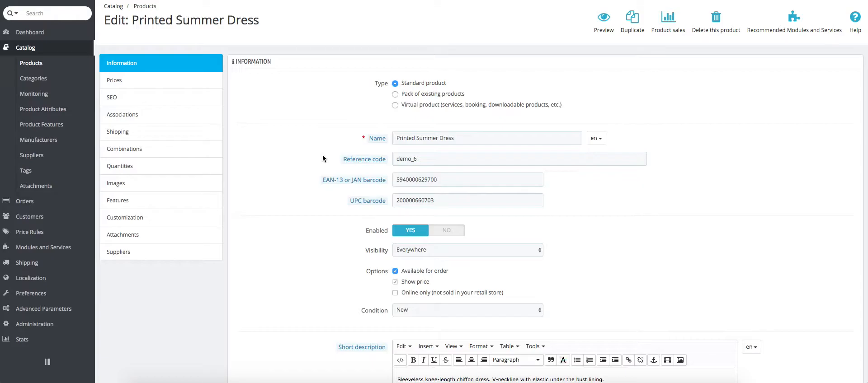
left_click(124, 148)
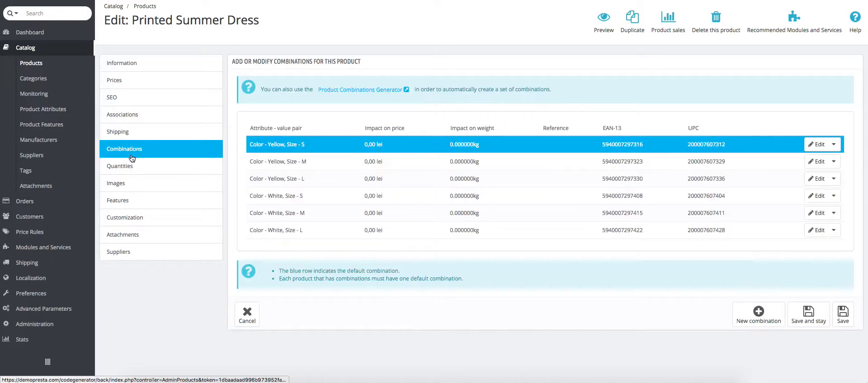
mouse_move(629, 145)
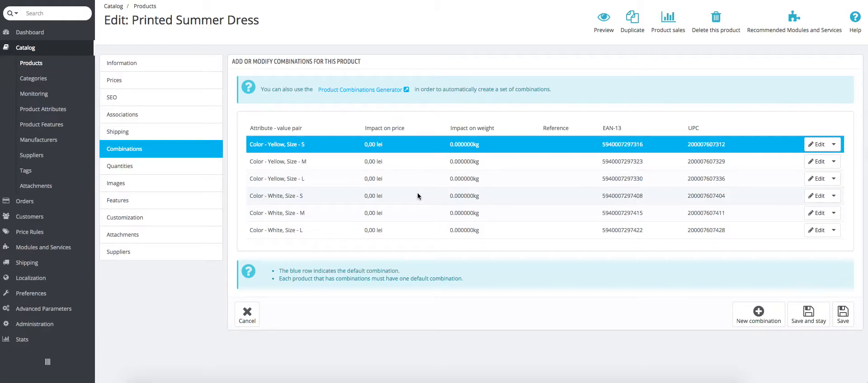
mouse_move(400, 197)
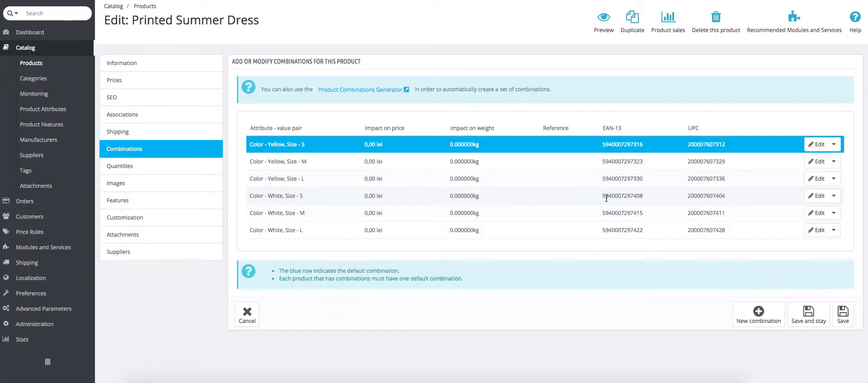
double_click(706, 195)
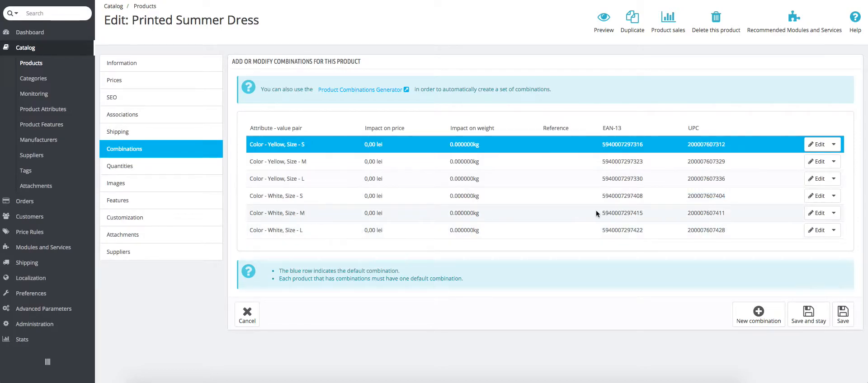
double_click(706, 213)
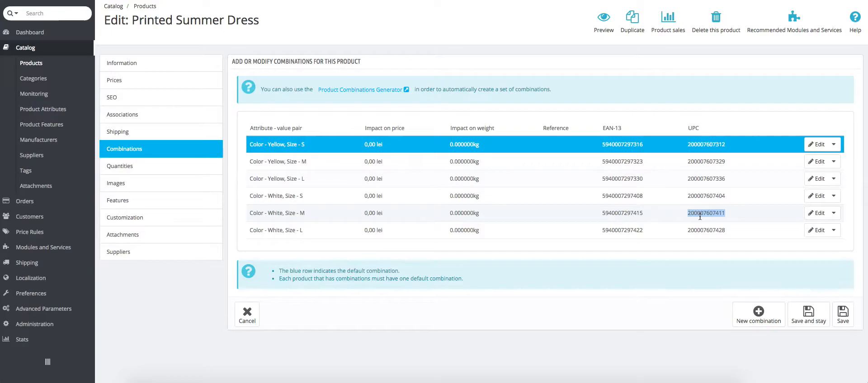